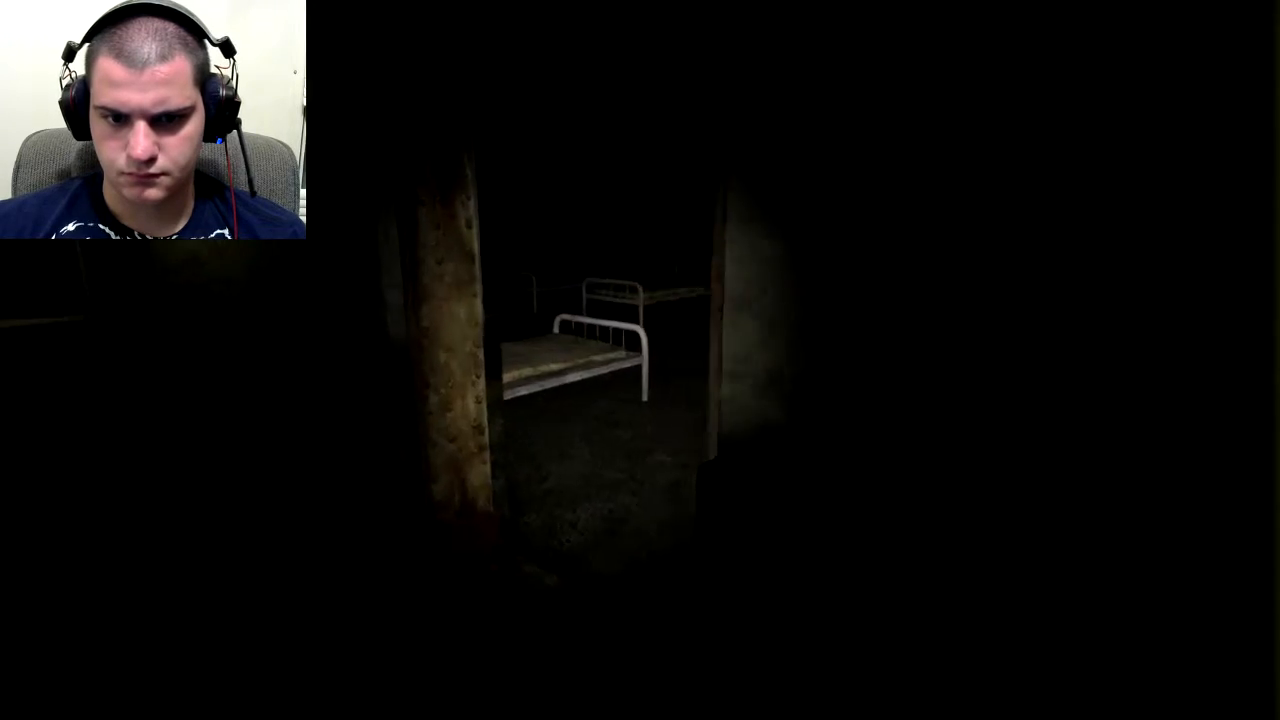
key("w")
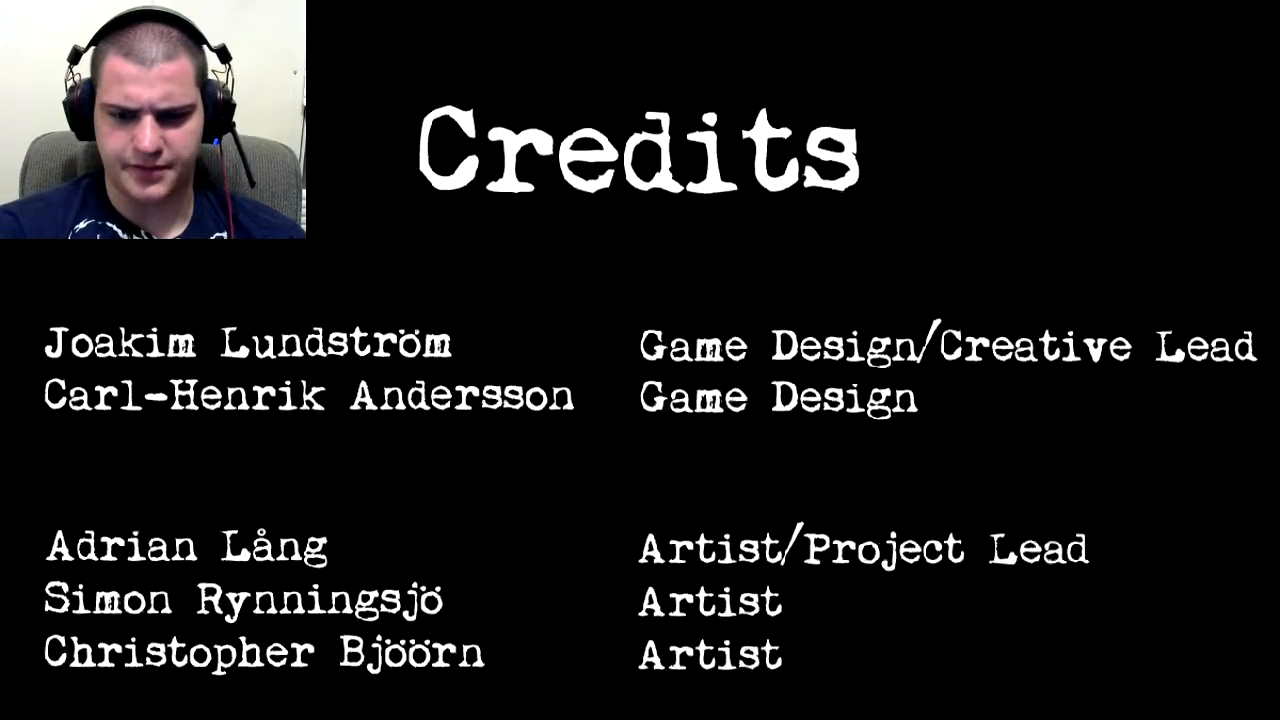
scroll("down", 3)
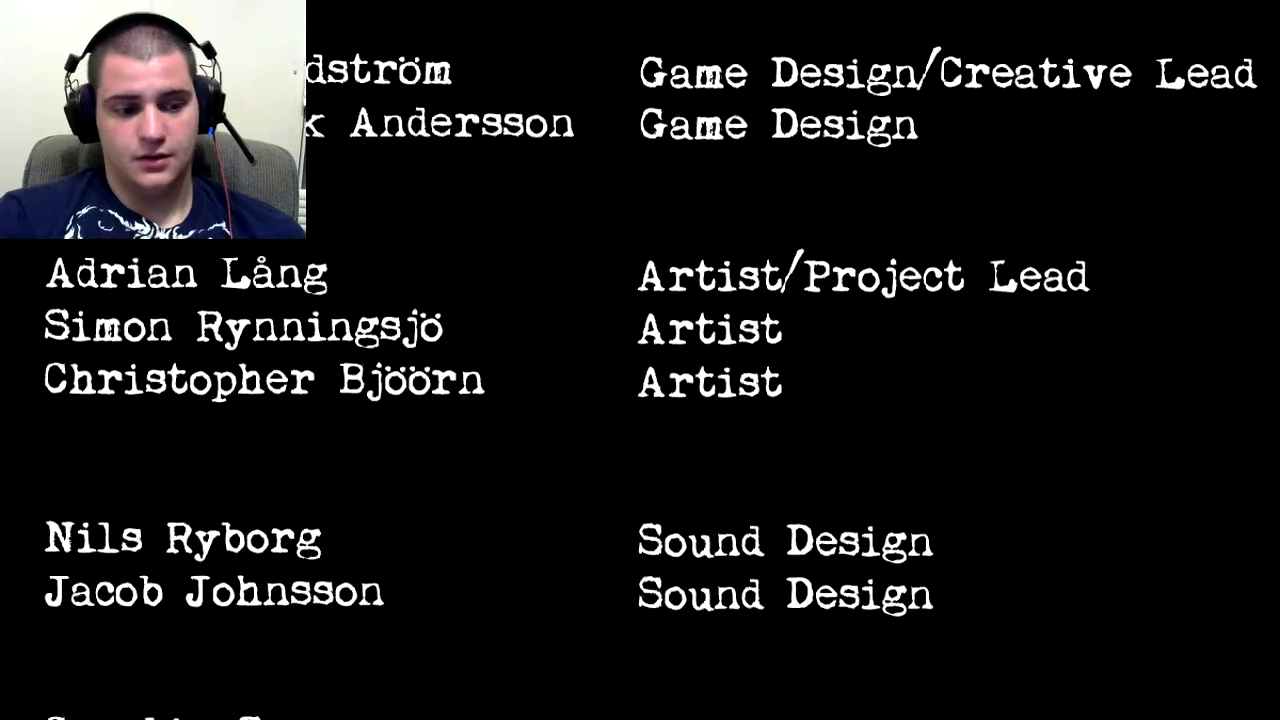
scroll("down", 3)
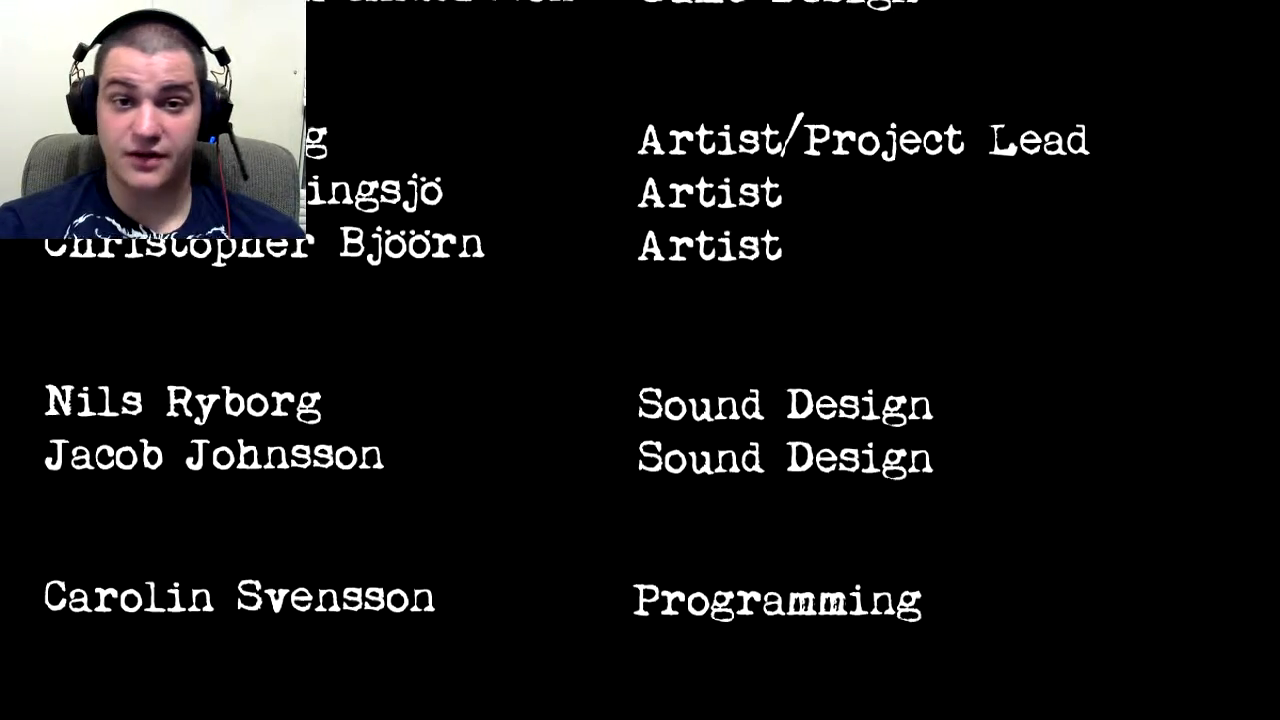
scroll("down", 3)
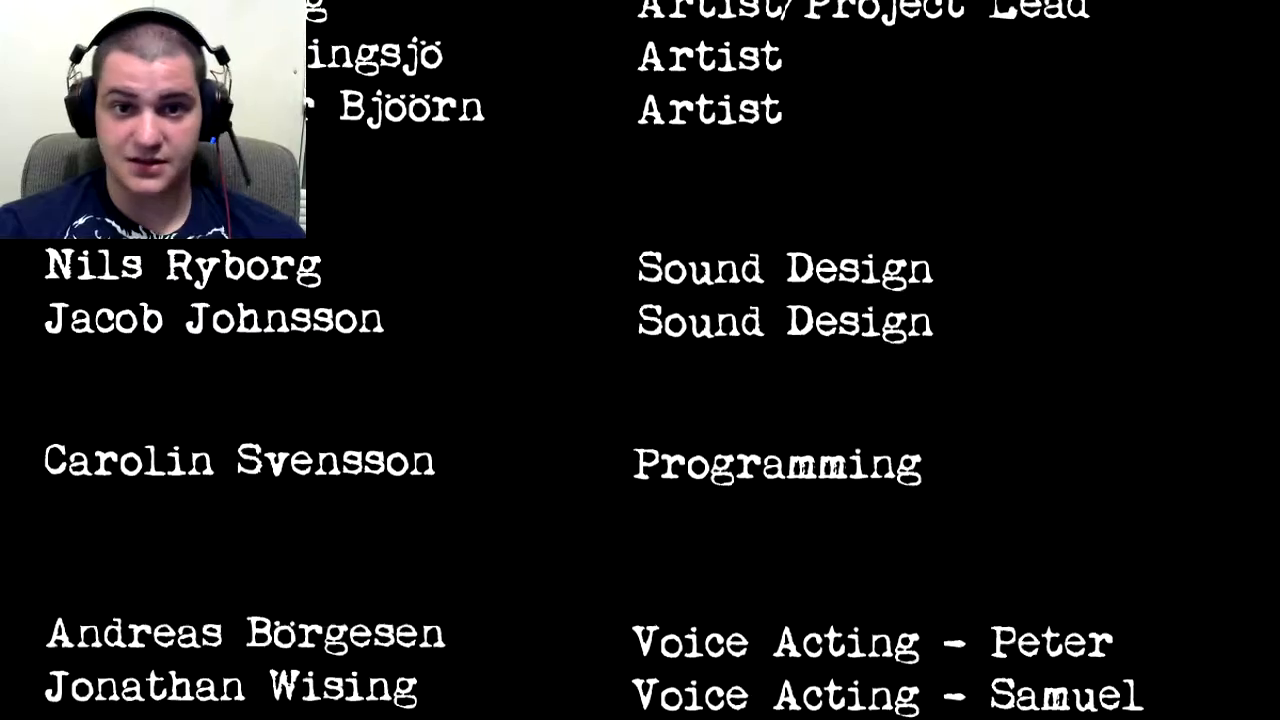
scroll("down", 3)
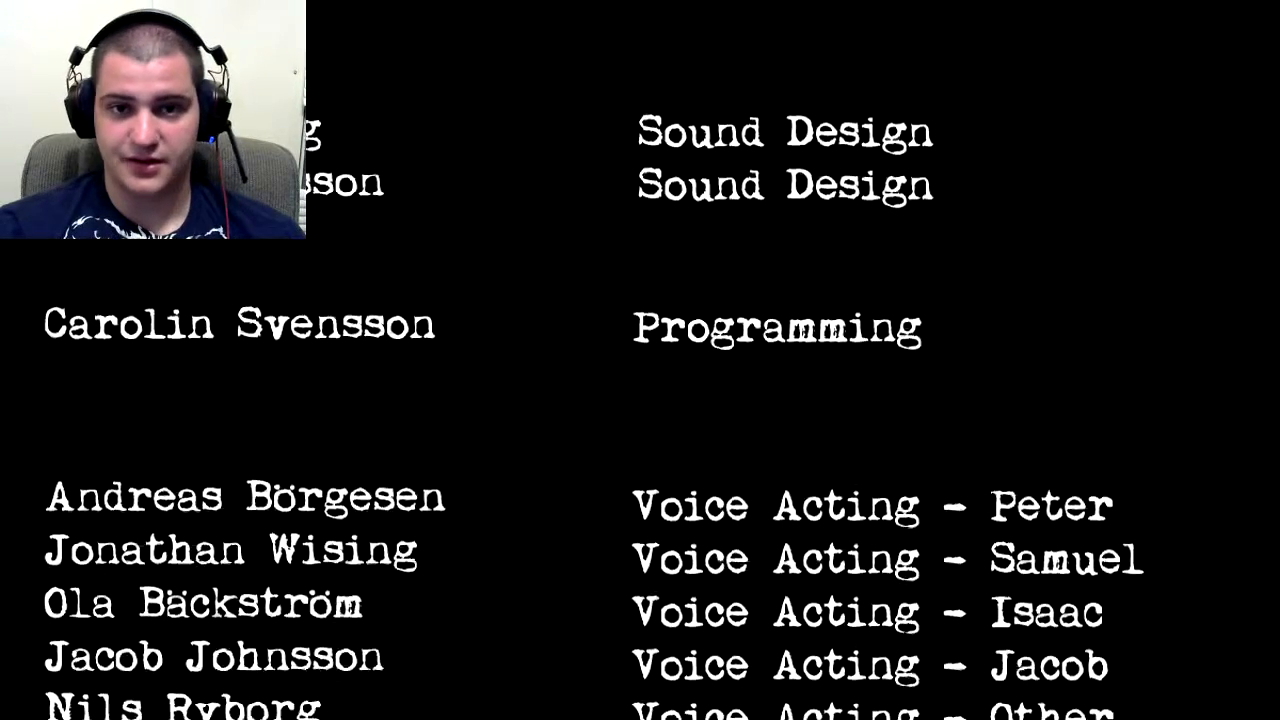
scroll("down", 3)
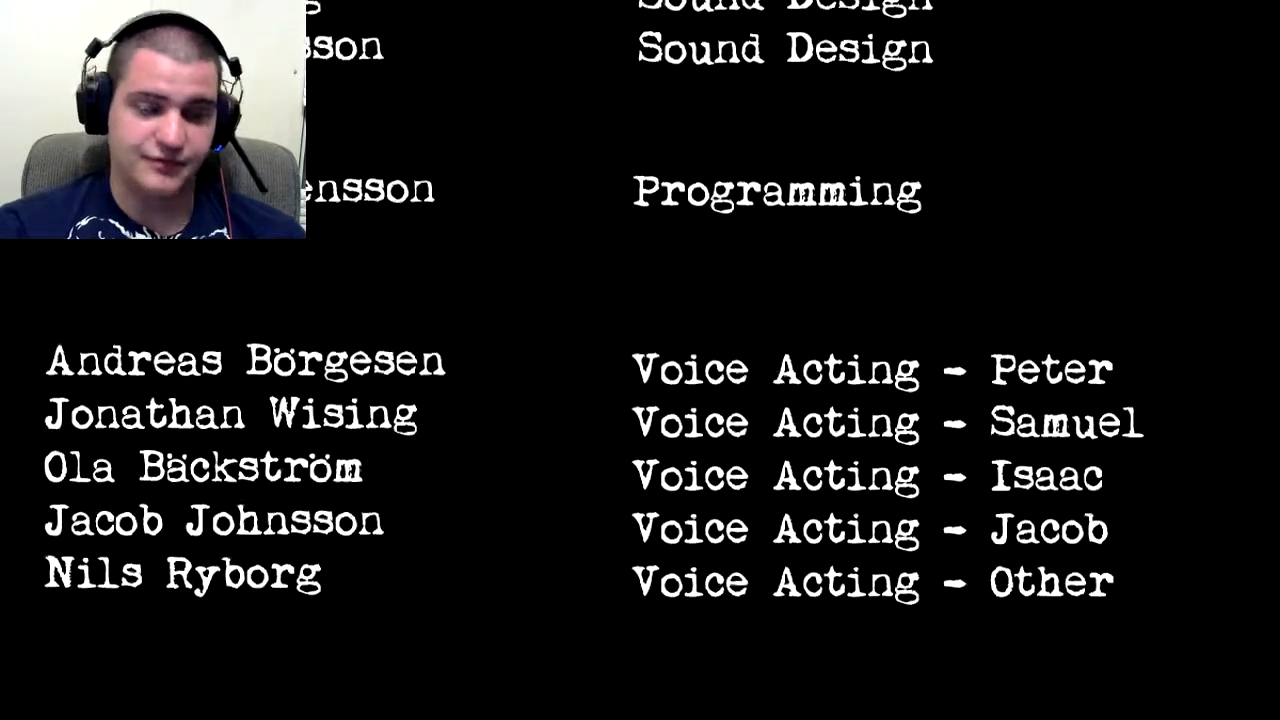
scroll("down", 3)
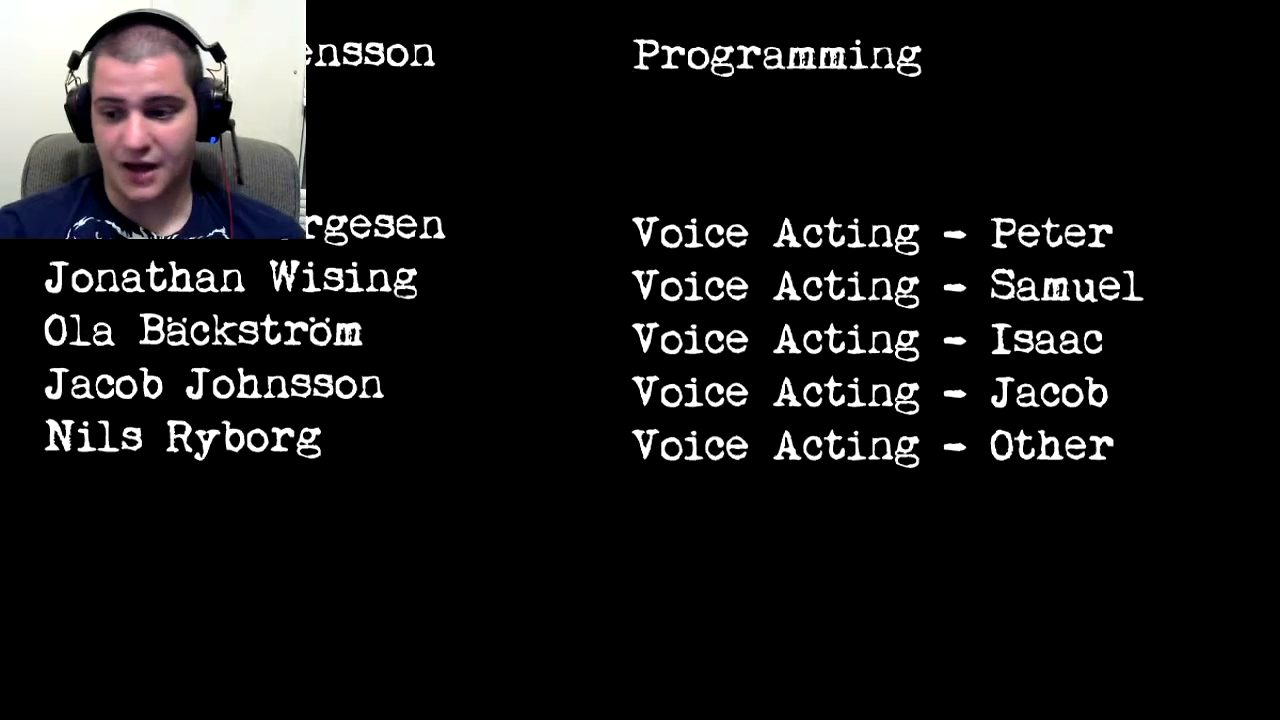
scroll("down", 3)
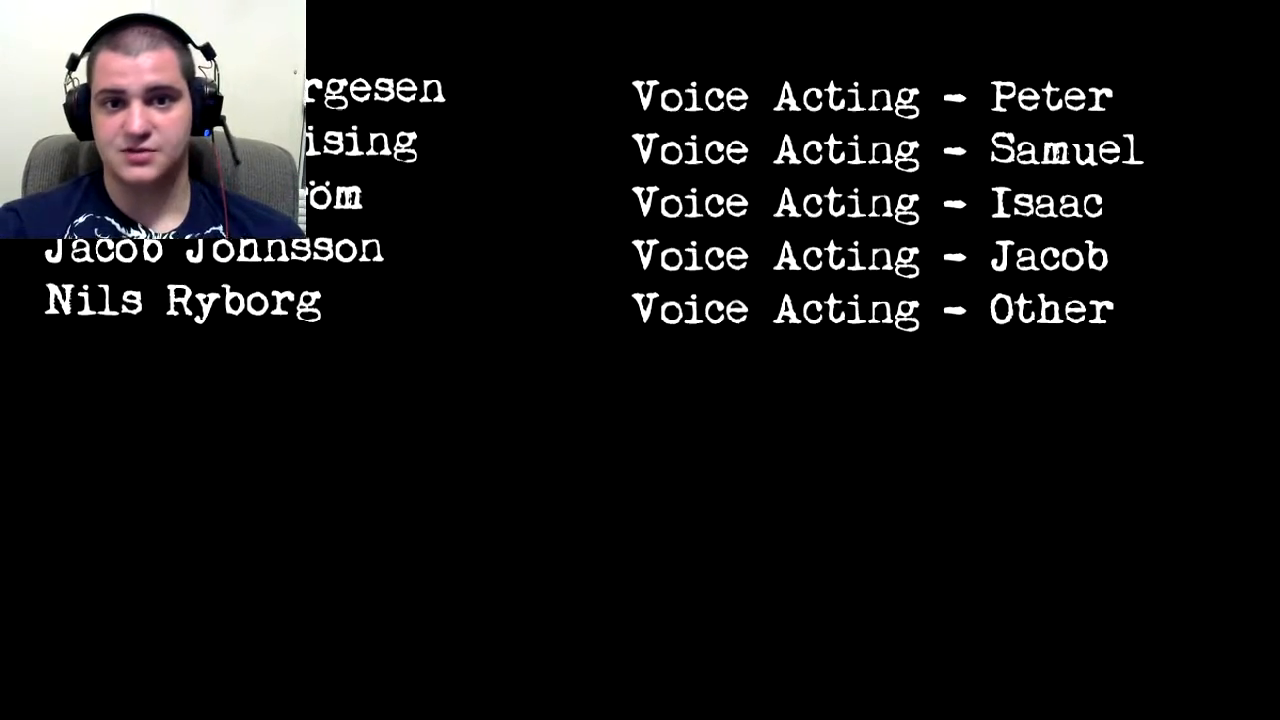